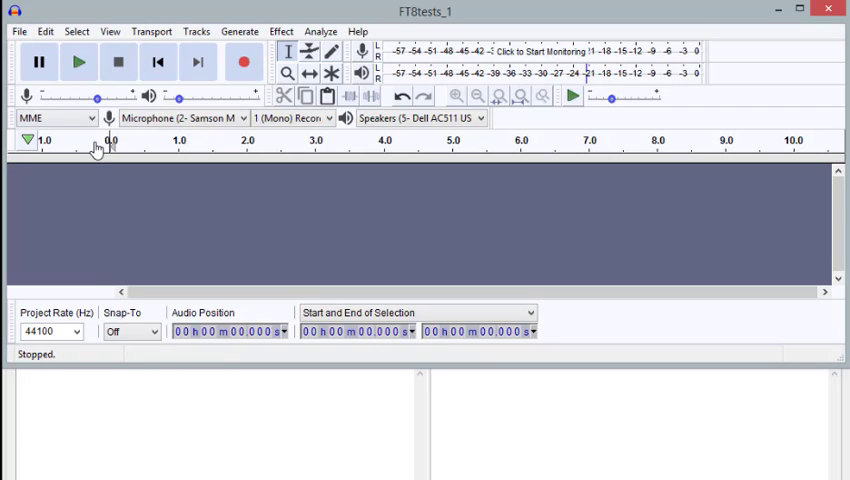
Step: Record a brief new mono track in the FTStests_1 project and stop immediately
left_click_drag(100, 96, 96, 96)
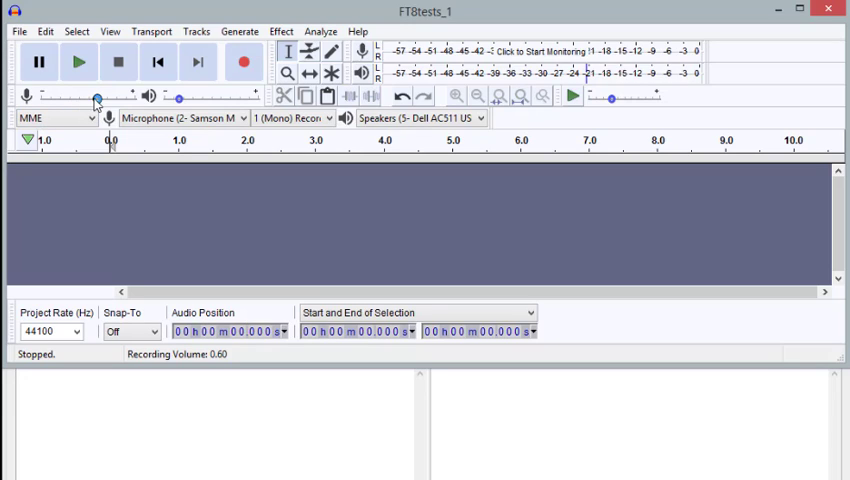
mouse_move(96, 96)
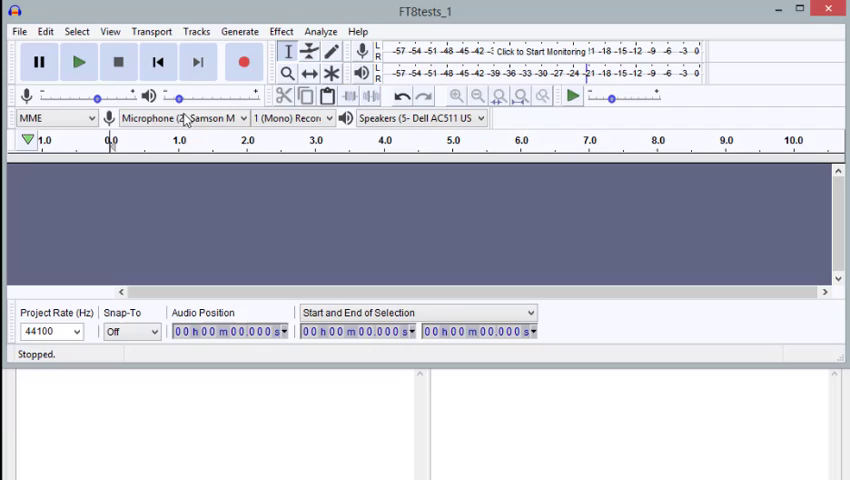
mouse_move(184, 118)
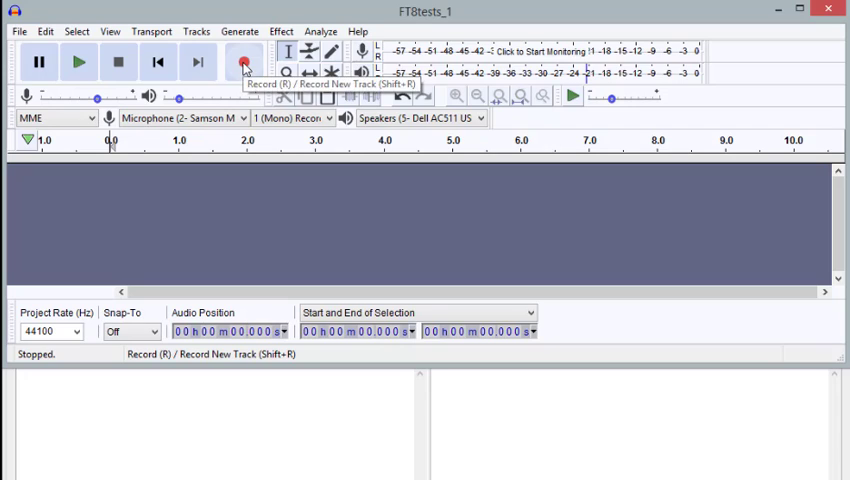
mouse_move(536, 52)
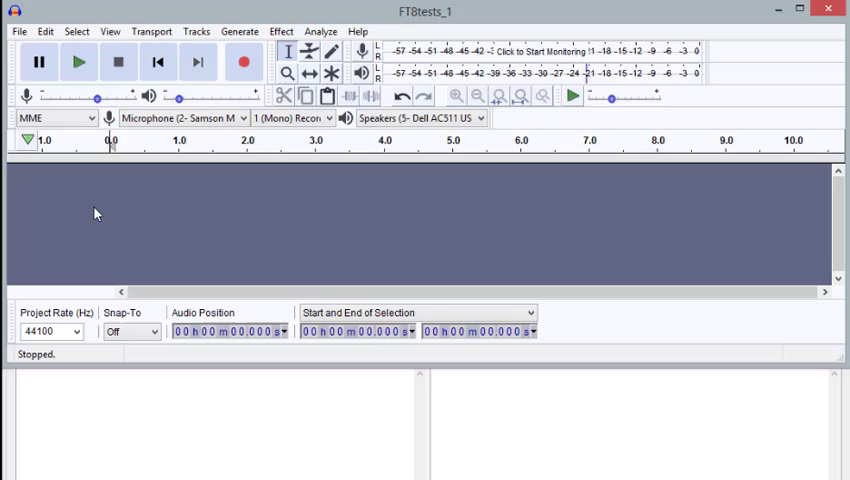
mouse_move(220, 216)
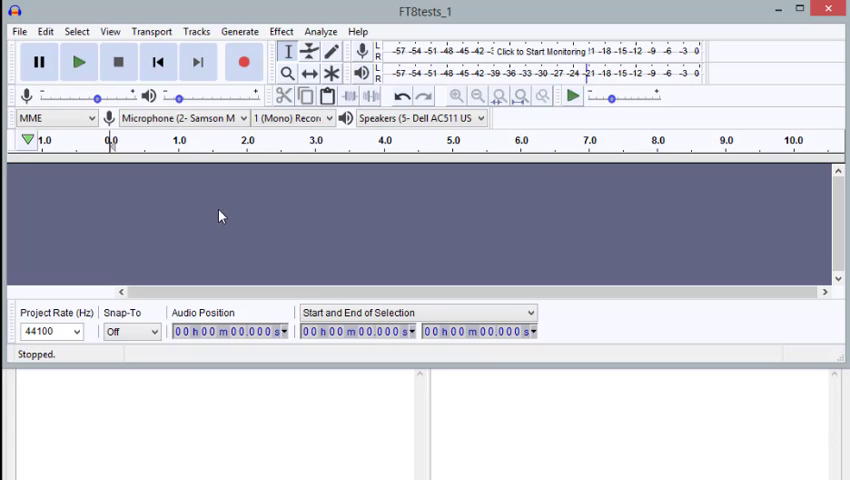
mouse_move(430, 216)
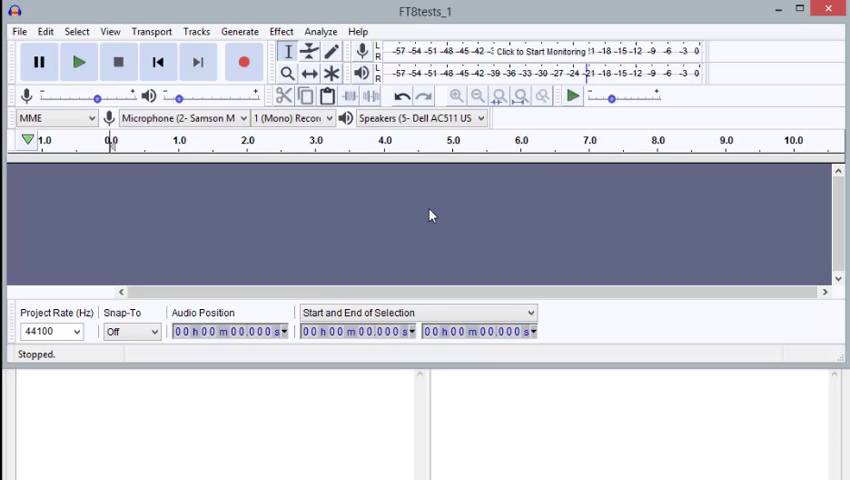
mouse_move(544, 220)
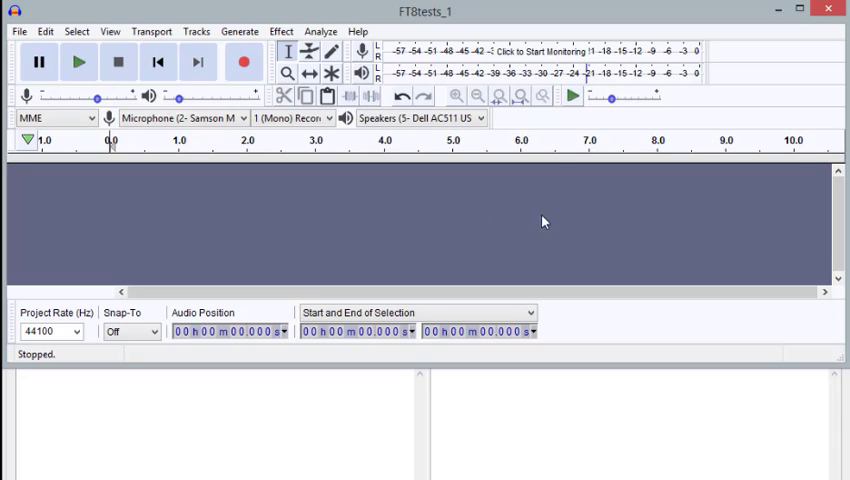
mouse_move(204, 232)
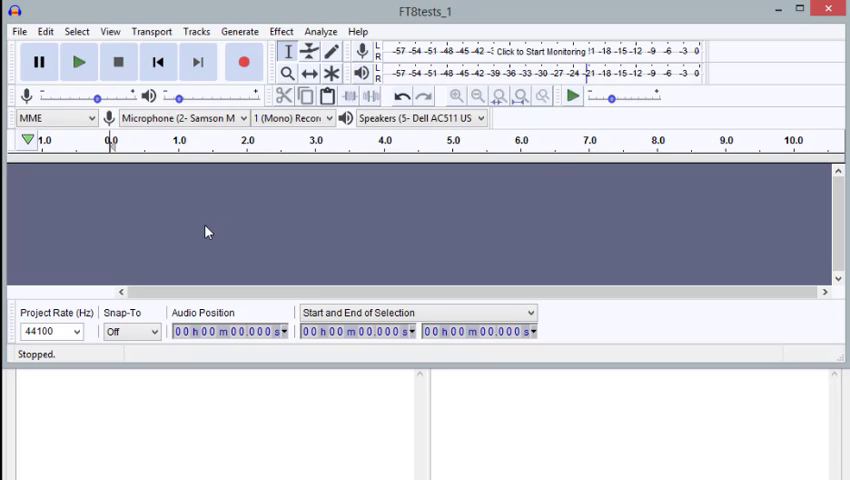
mouse_move(224, 236)
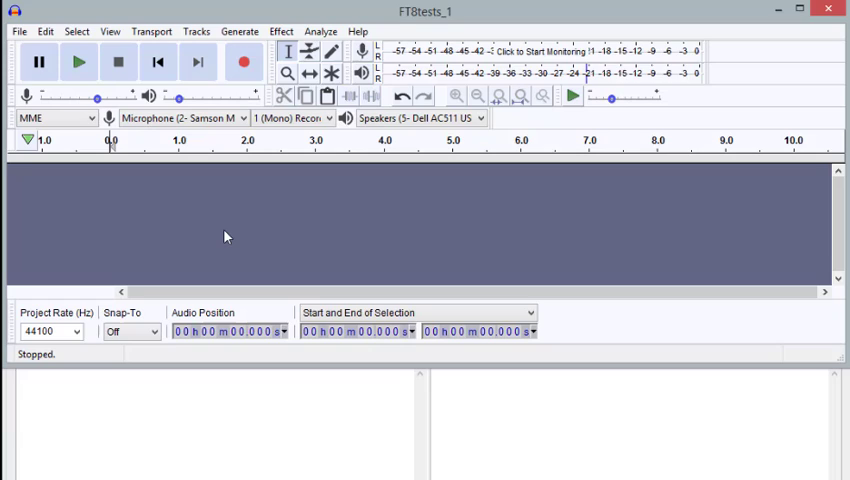
mouse_move(108, 132)
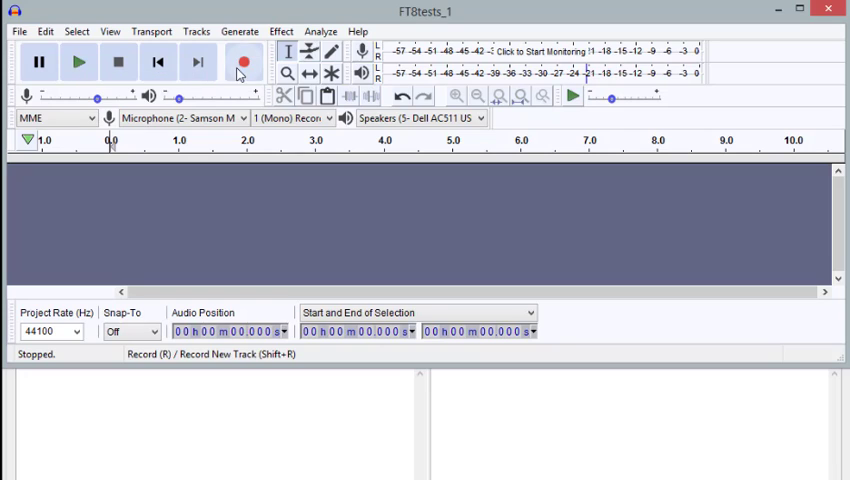
left_click(244, 62)
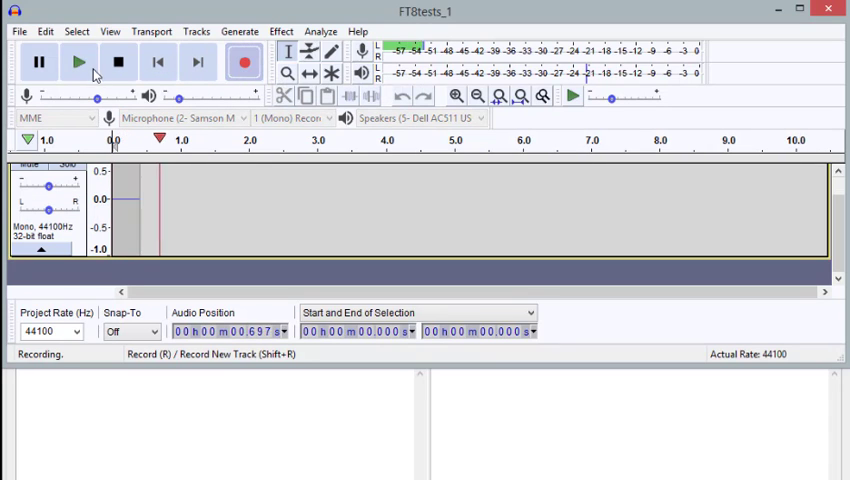
left_click(116, 60)
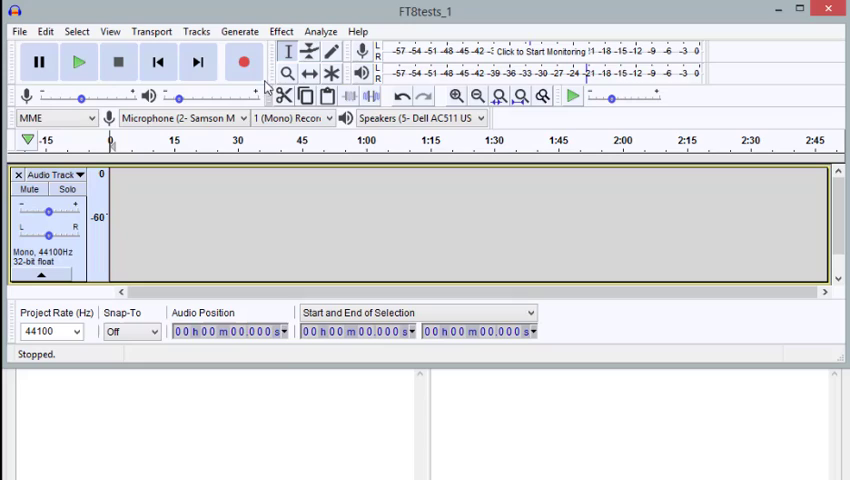
mouse_move(244, 62)
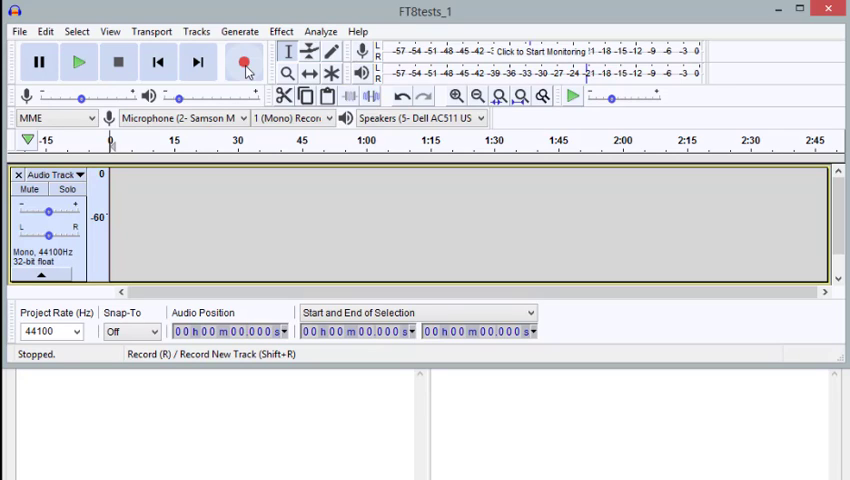
Step: Record about two and a half minutes of received FT8 audio containing the periodic transmission bursts
left_click(244, 62)
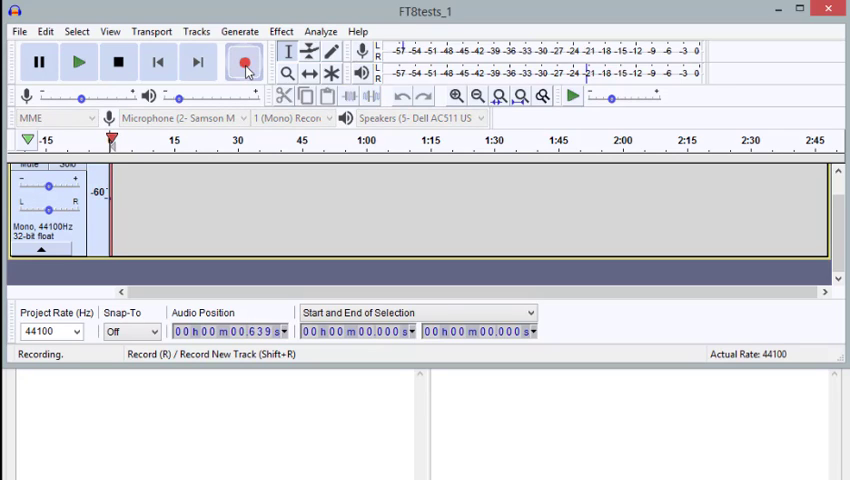
left_click(244, 62)
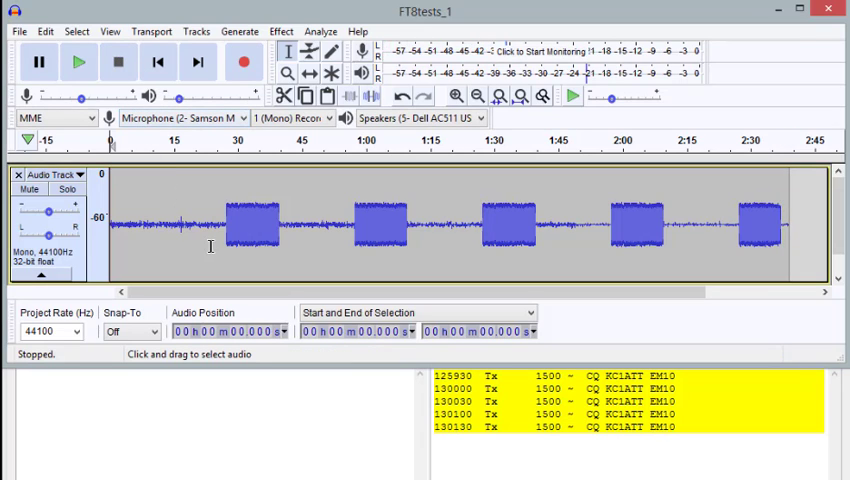
mouse_move(176, 212)
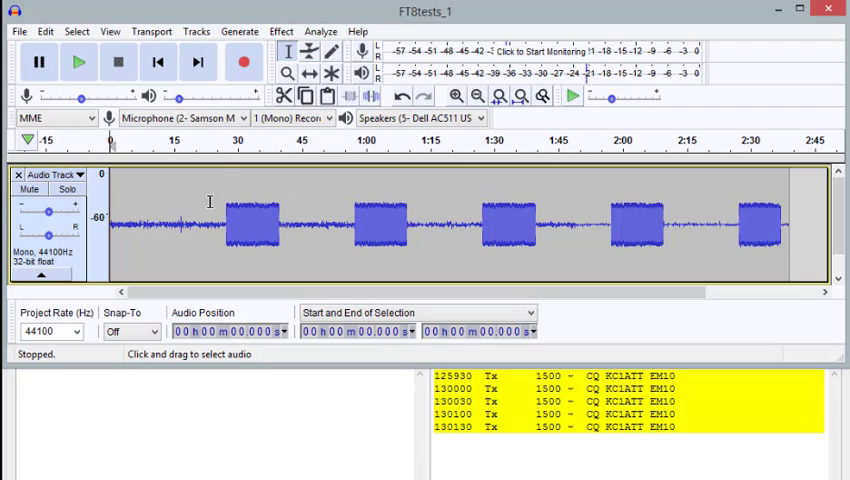
mouse_move(224, 180)
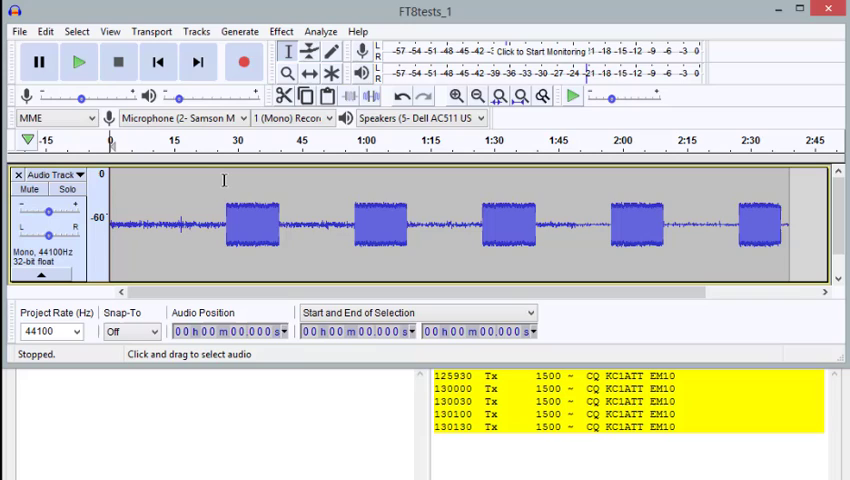
mouse_move(560, 260)
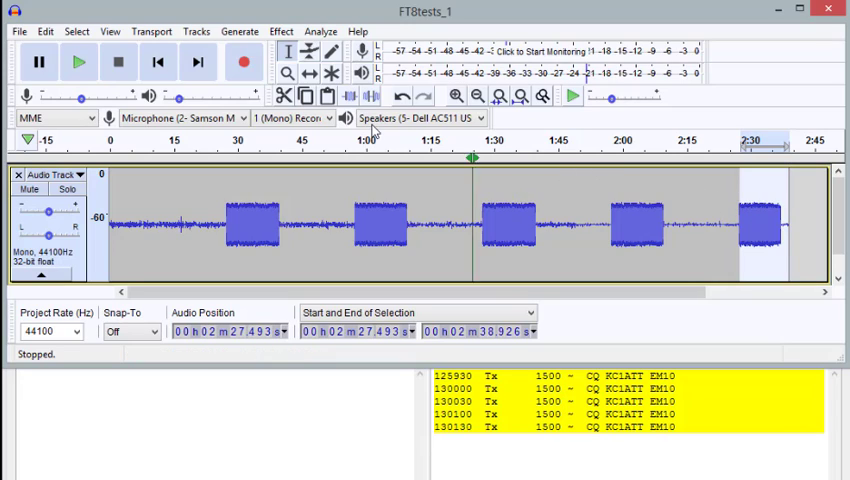
Step: Zoom in on the waveform around the 1:43 mark between two signal bursts
left_click(44, 32)
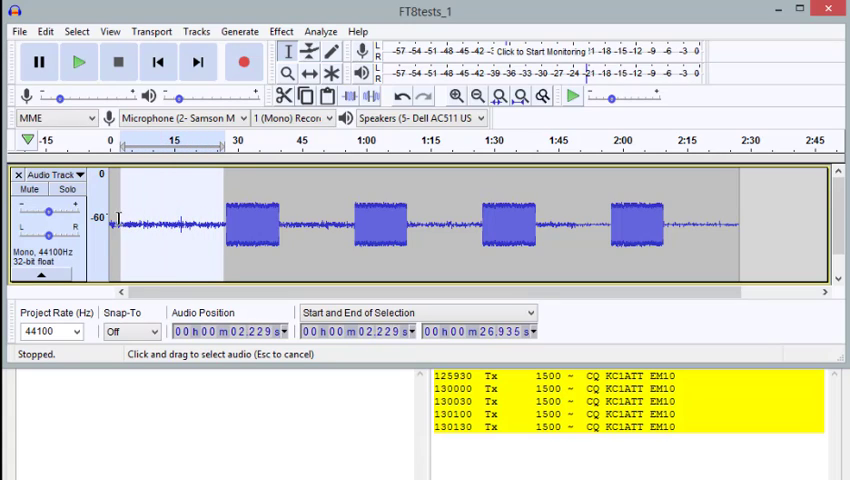
left_click(112, 220)
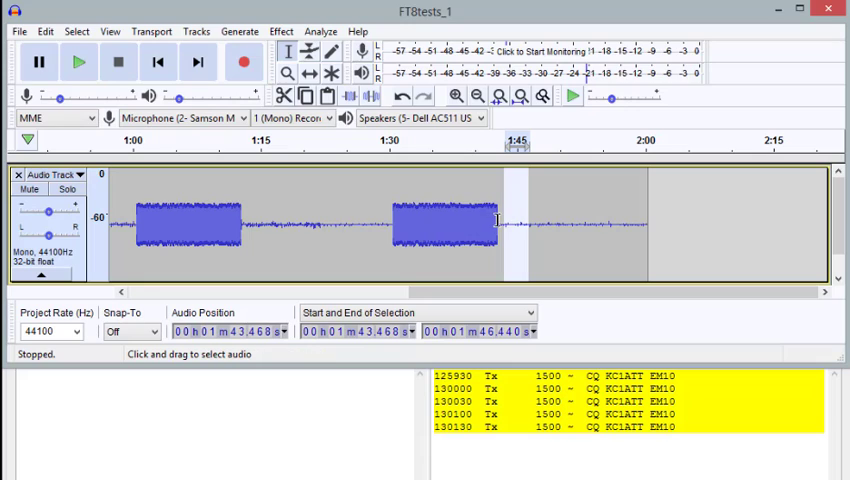
Step: Select a stretch of background noise between two bursts and adjust its boundary
left_click_drag(498, 220, 632, 220)
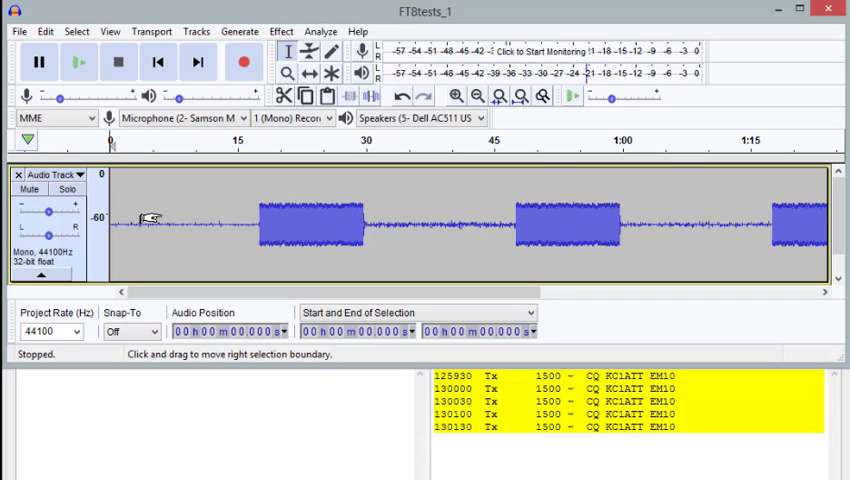
left_click(498, 96)
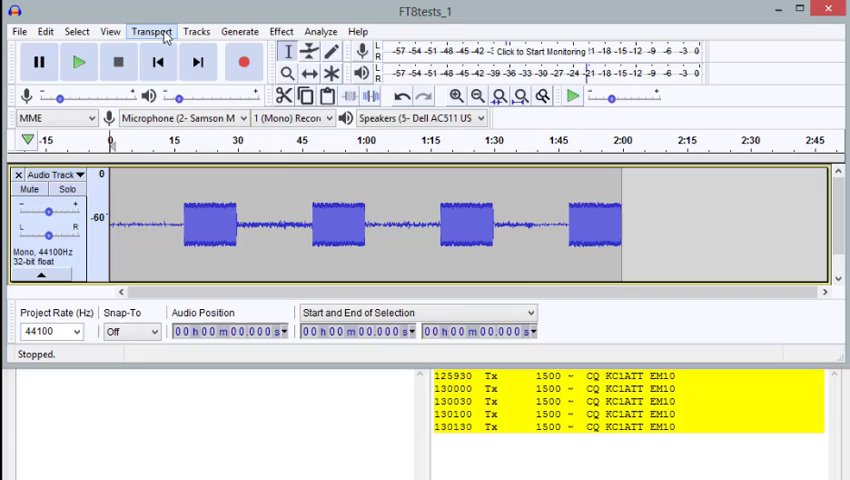
Step: Set the five-burst FT8 recording to Loop Play via the Transport menu
left_click(152, 32)
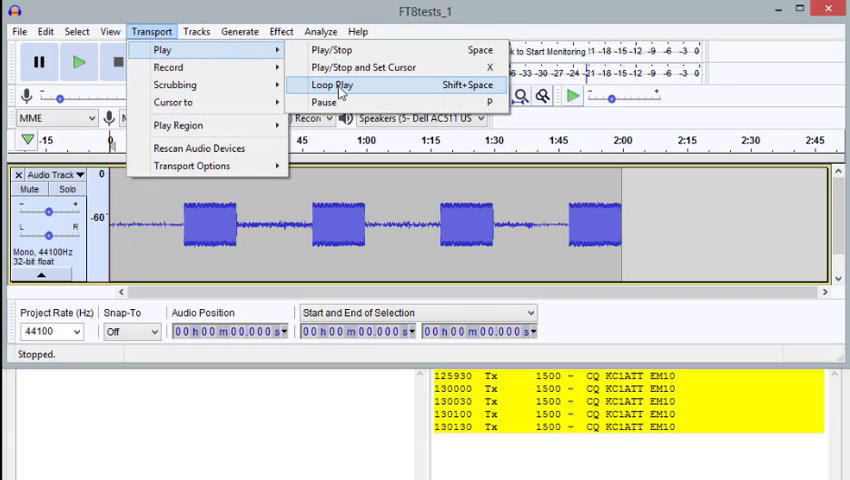
mouse_move(368, 88)
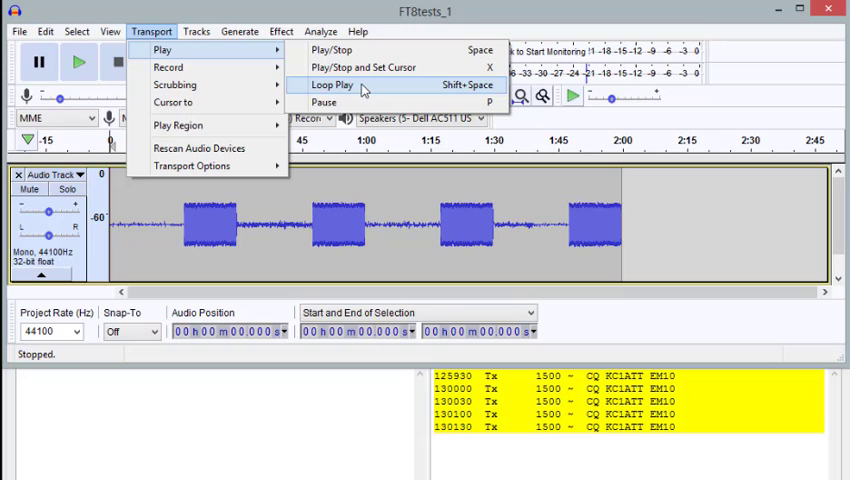
left_click(332, 84)
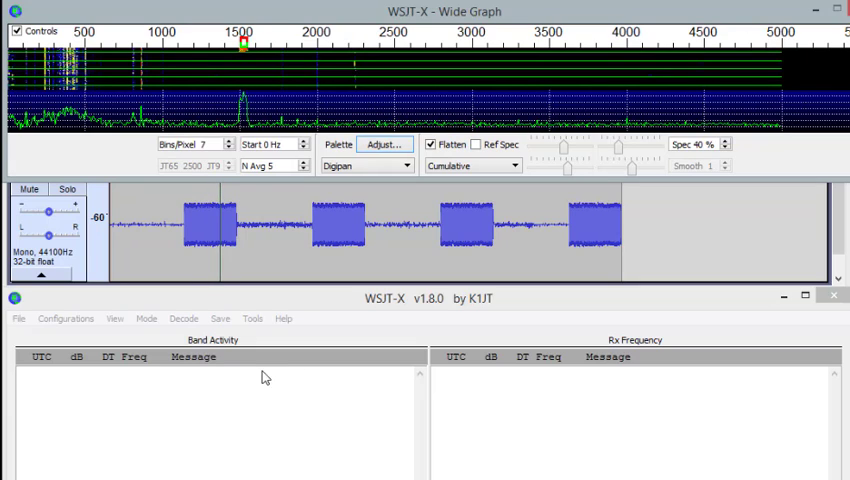
Step: Let WSJT-X decode the first looped CQ message at 1500 Hz with 7 dB SNR
left_click(244, 104)
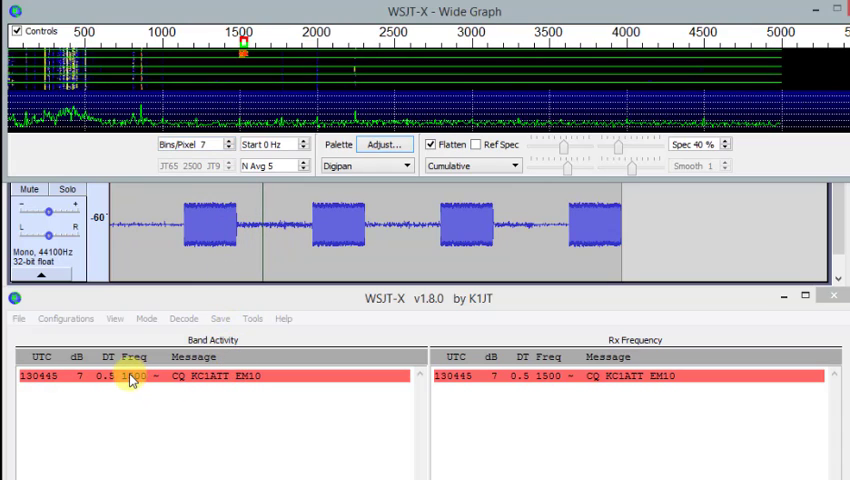
mouse_move(80, 382)
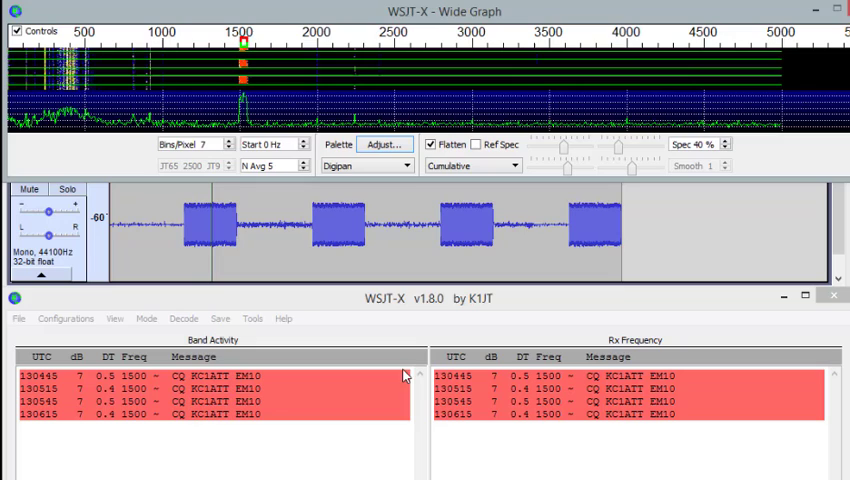
mouse_move(432, 400)
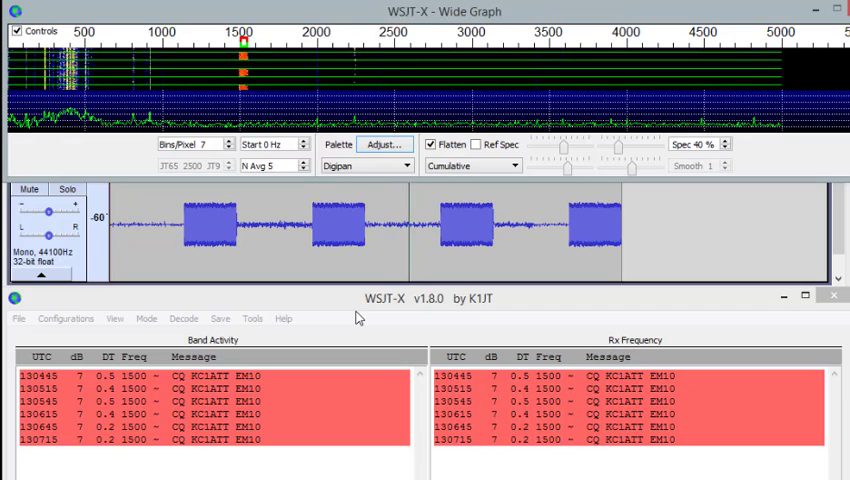
mouse_move(336, 390)
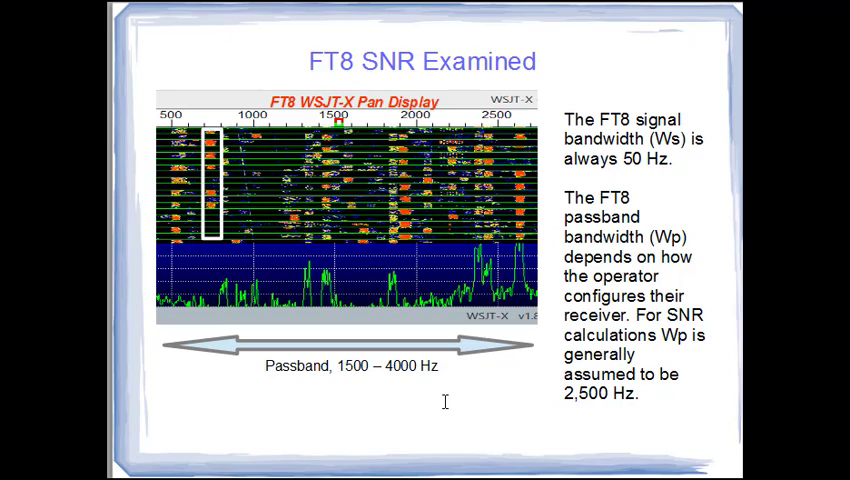
mouse_move(350, 126)
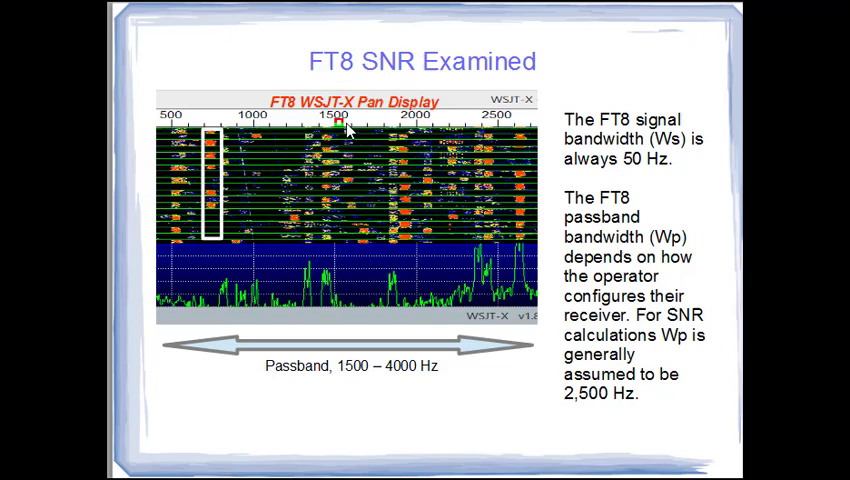
mouse_move(530, 184)
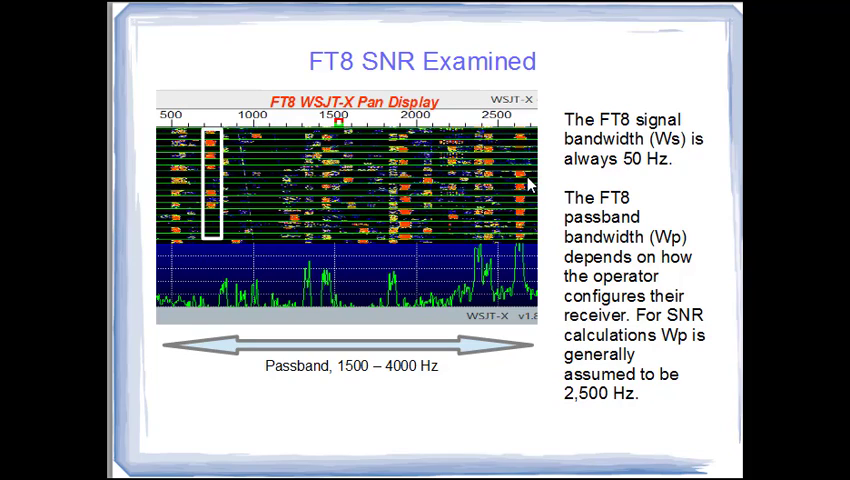
mouse_move(496, 172)
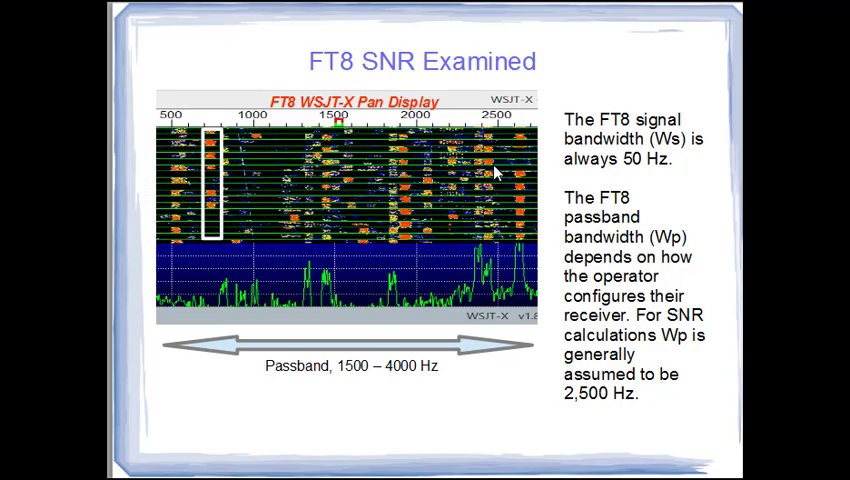